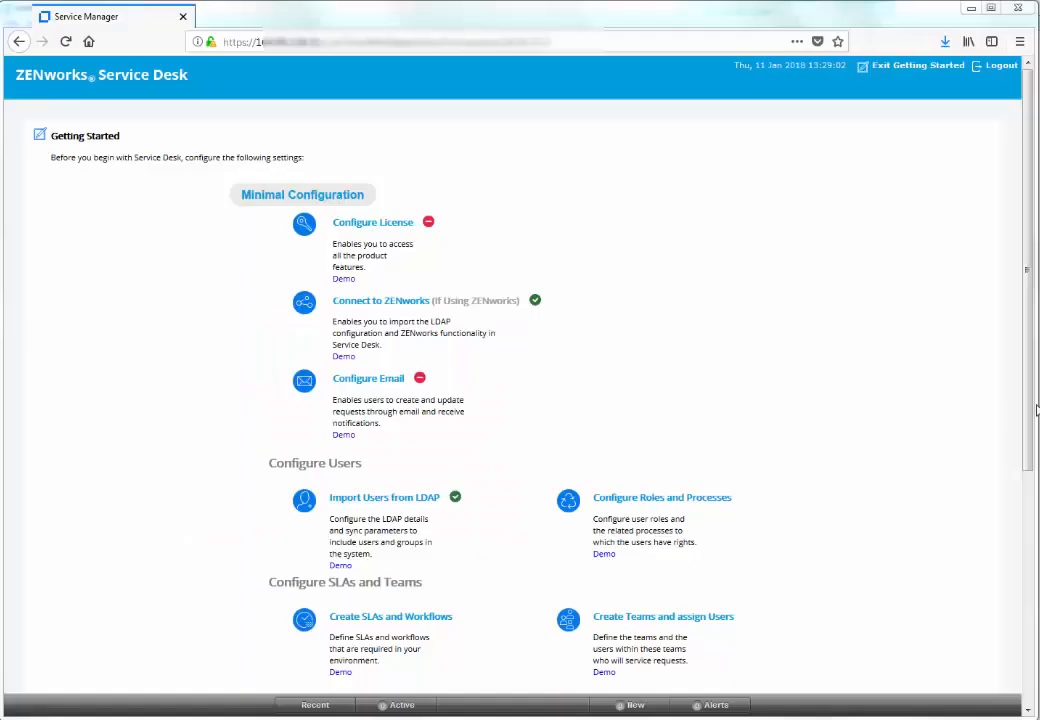
# Scroll the Getting Started page down to the Configure ZENworks Store task
pyautogui.scroll(-3)
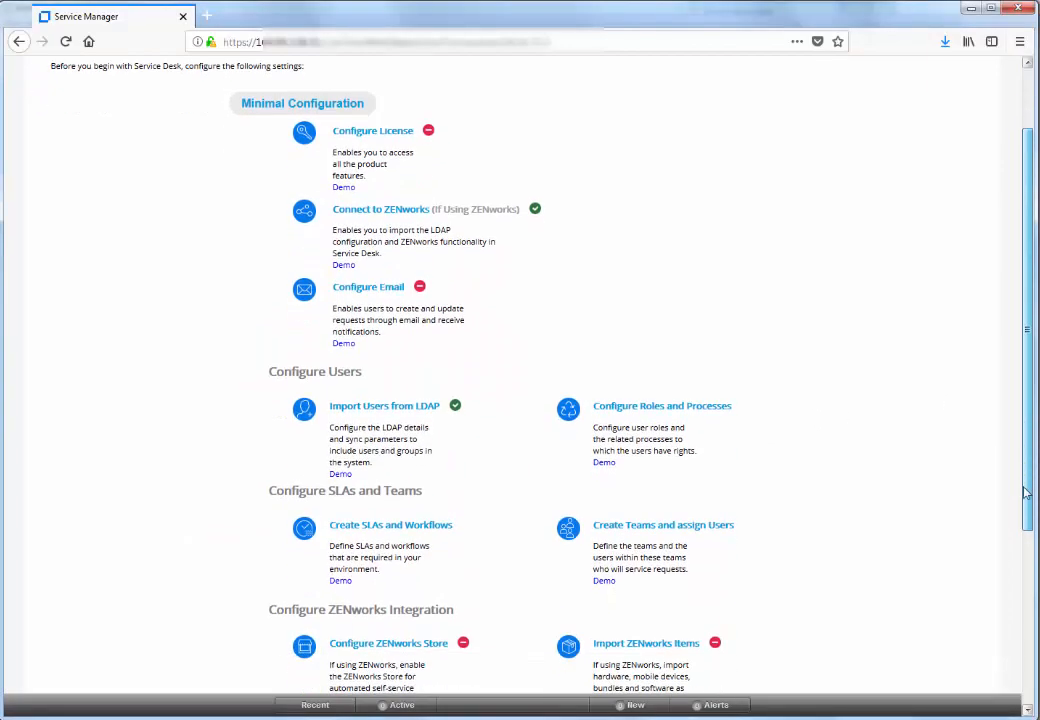
pyautogui.scroll(-3)
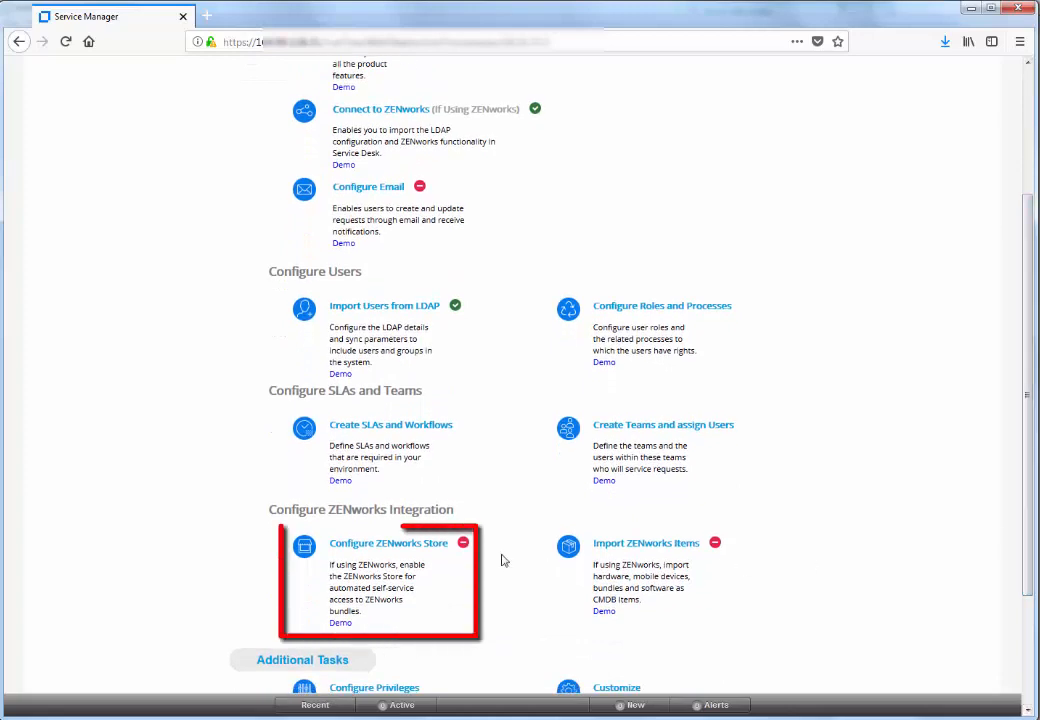
pyautogui.moveTo(376, 544)
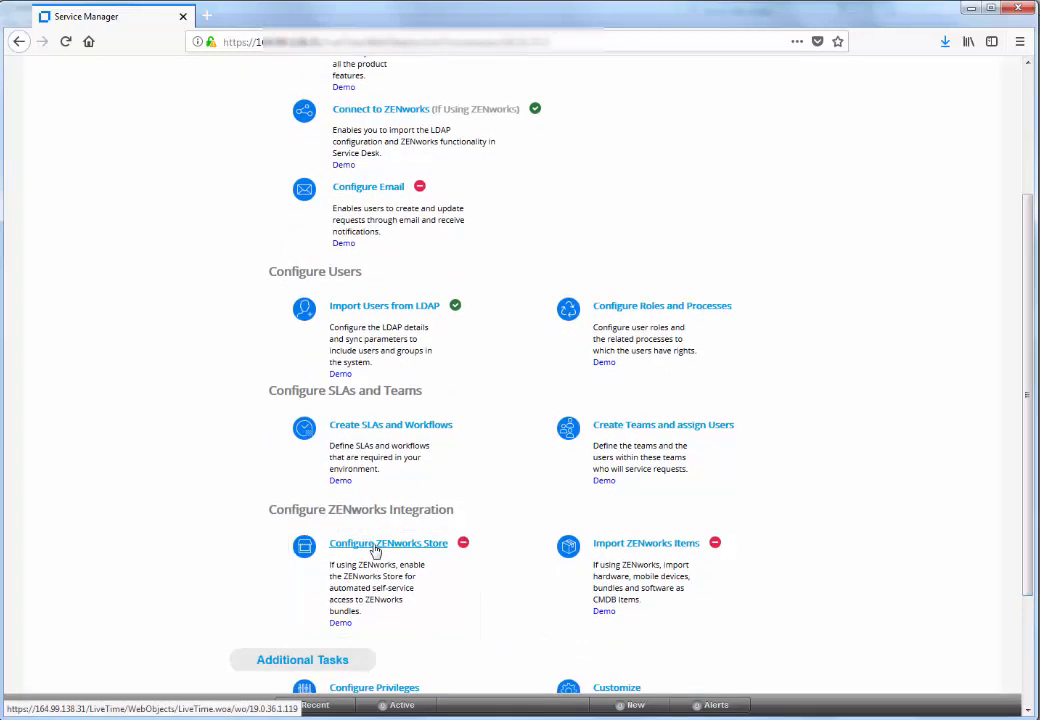
# Open the ZENworks Setup Store settings from the Configure ZENworks Store task
pyautogui.click(388, 542)
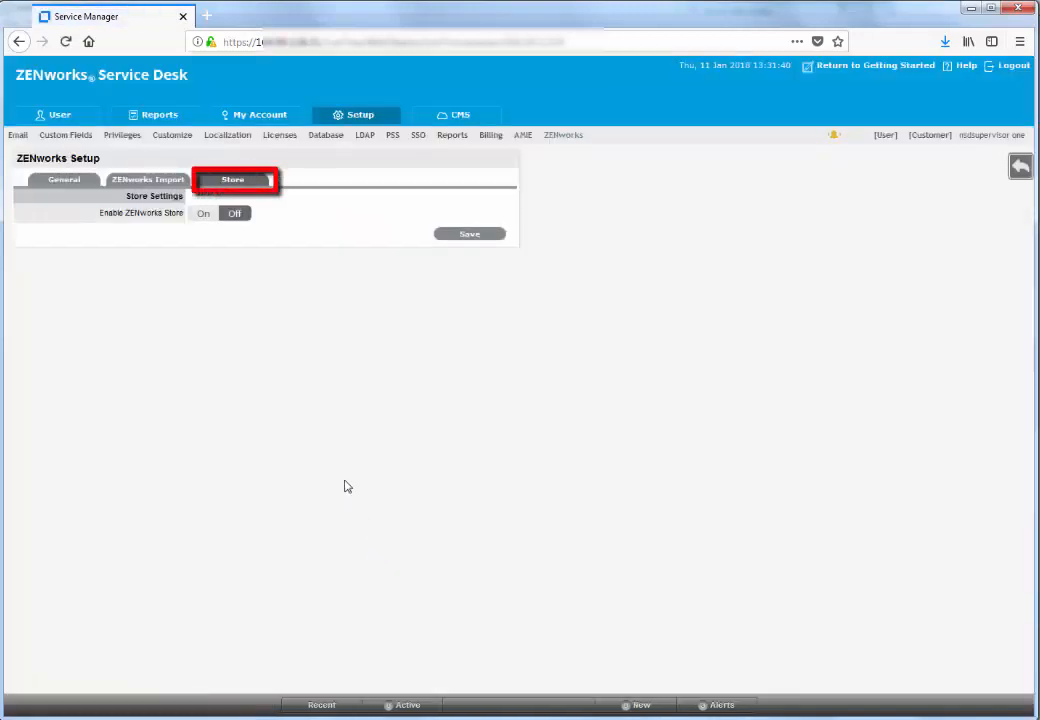
pyautogui.moveTo(210, 236)
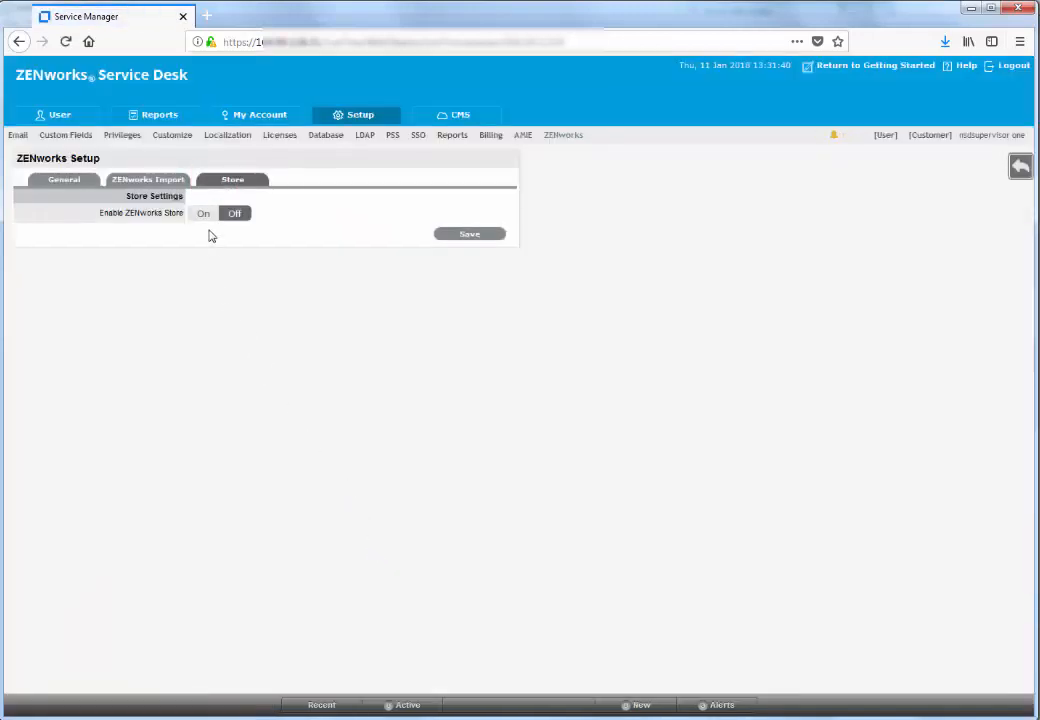
pyautogui.click(204, 212)
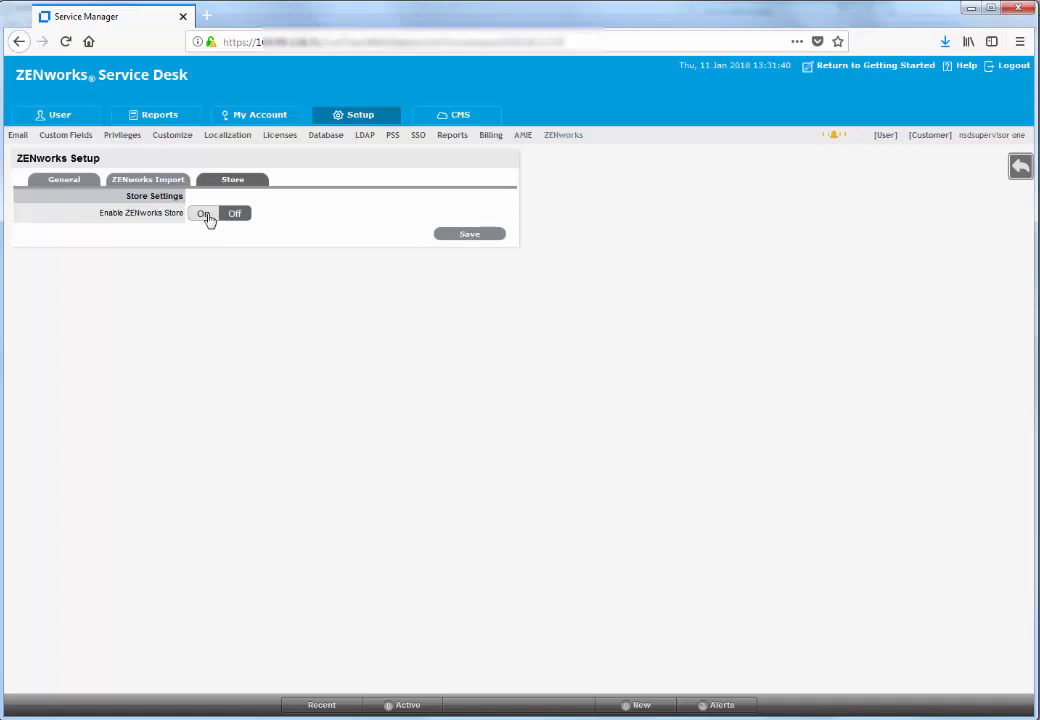
pyautogui.click(204, 212)
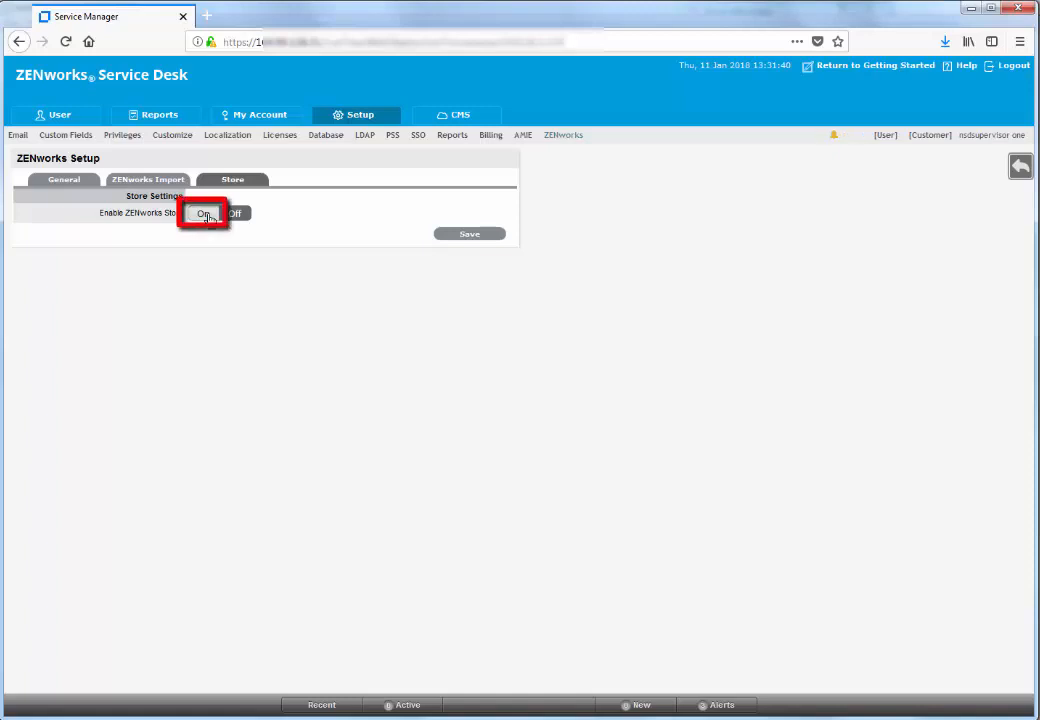
# Switch Enable ZENworks Store to On and set bundle metadata sync to Always
pyautogui.click(204, 212)
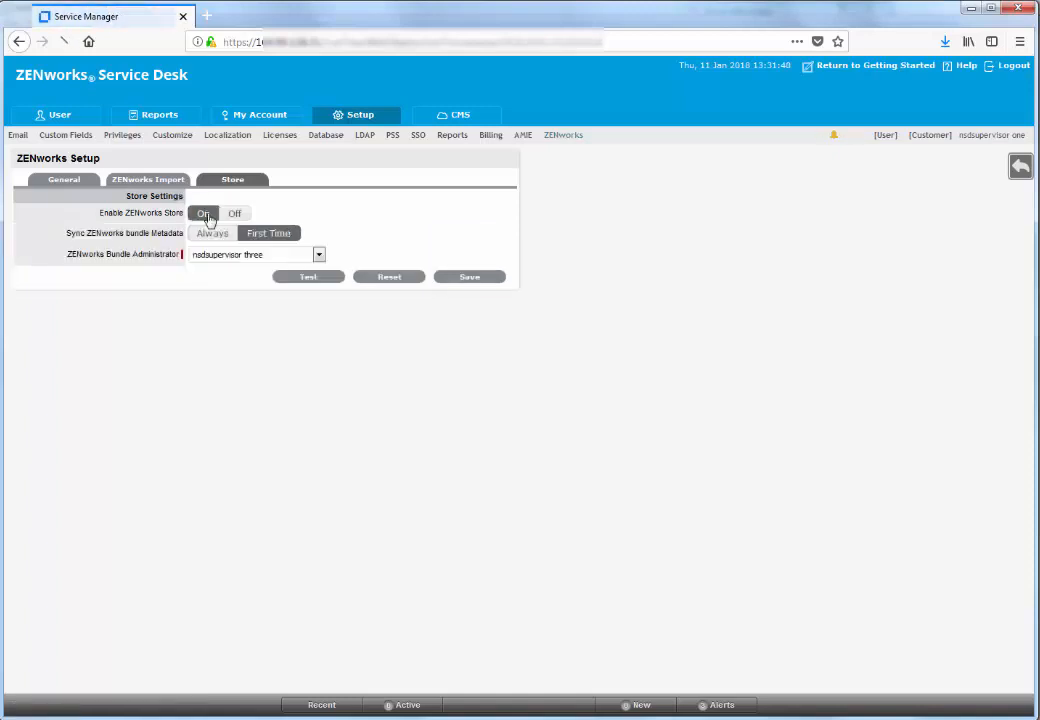
pyautogui.click(212, 232)
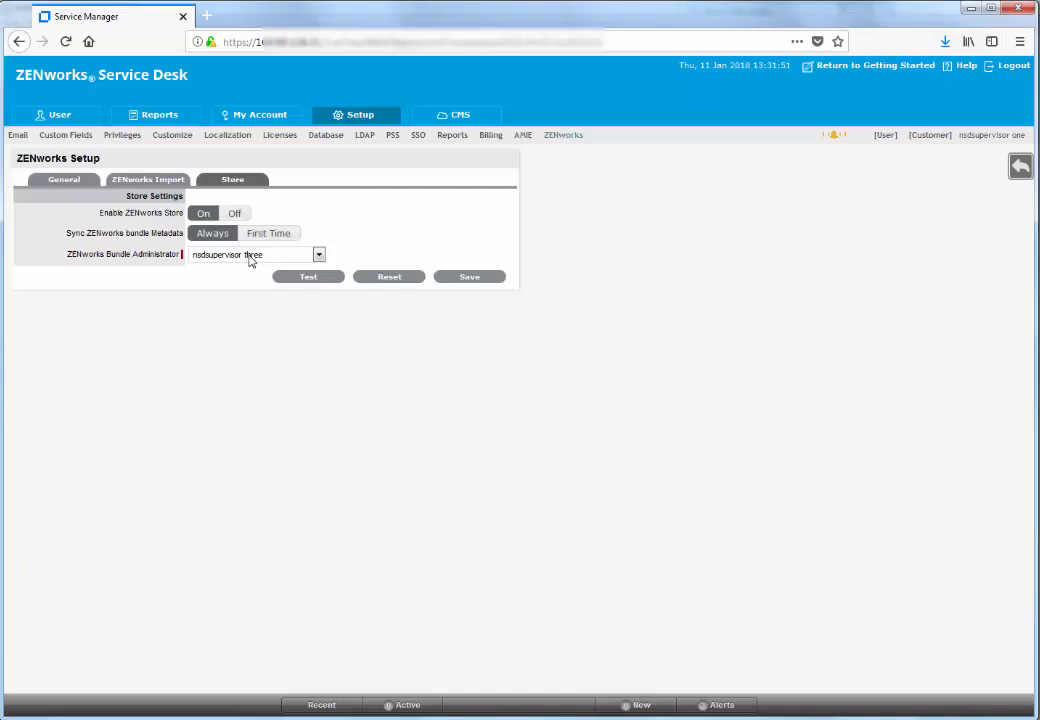
pyautogui.click(318, 254)
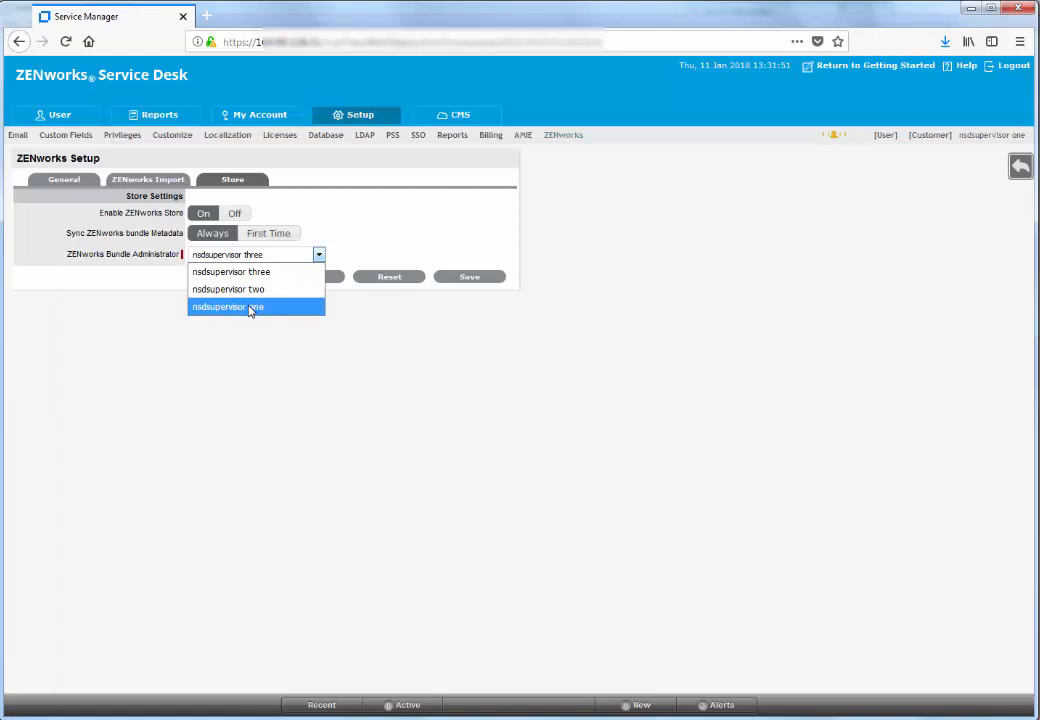
# Select a bundle administrator and test the ZENworks Server connection successfully
pyautogui.click(228, 288)
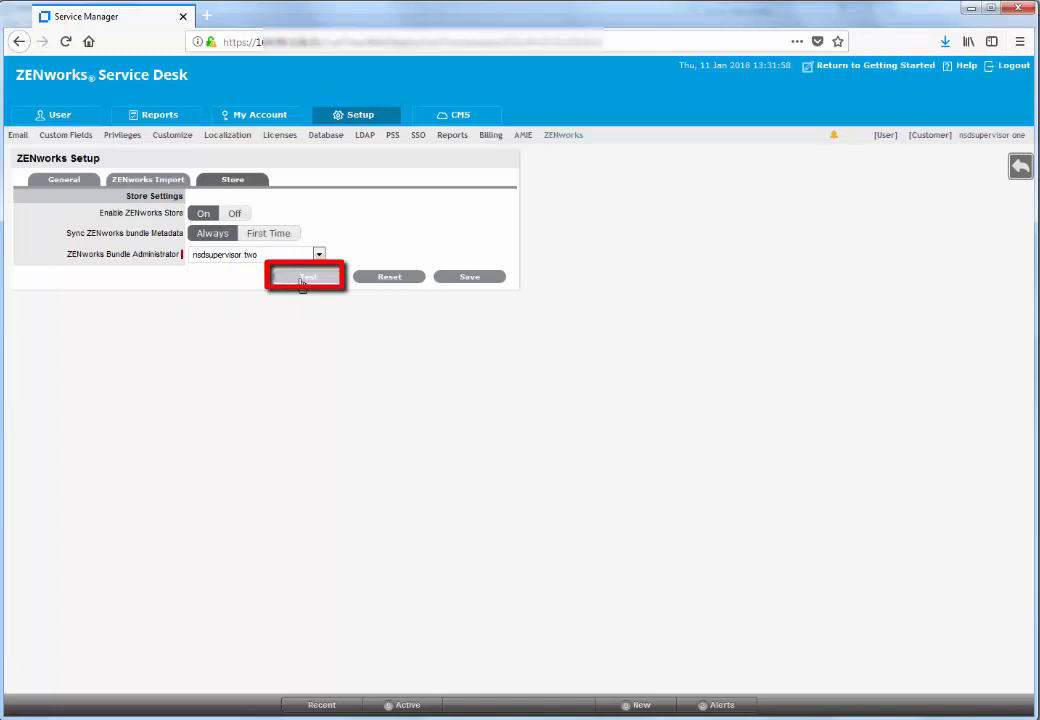
pyautogui.click(308, 276)
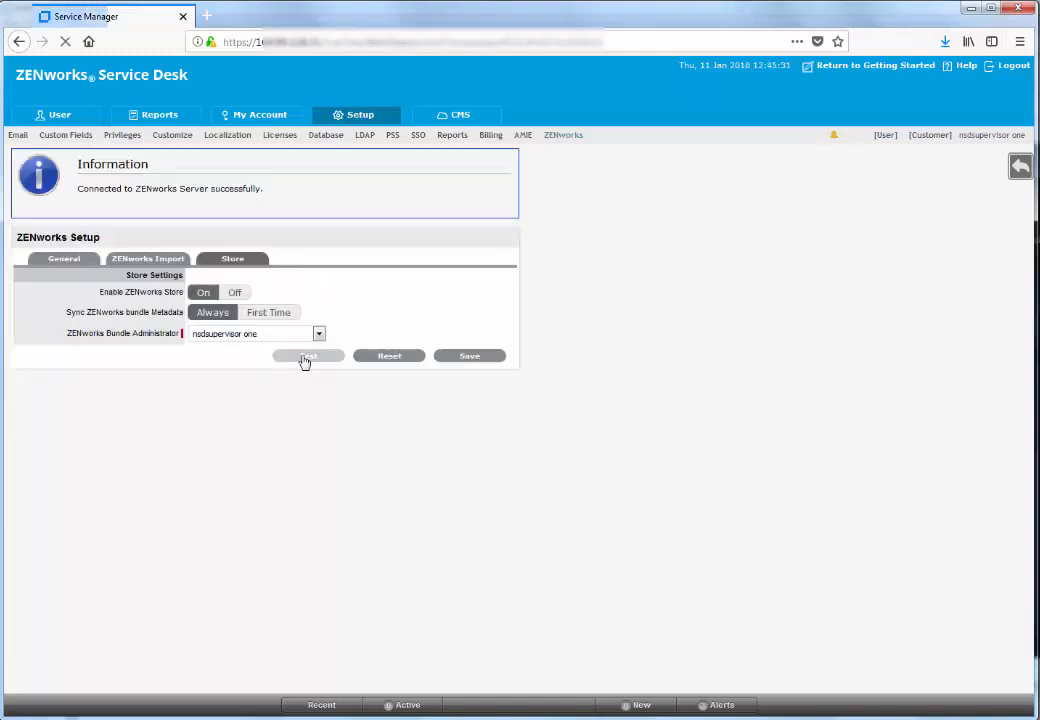
pyautogui.click(308, 356)
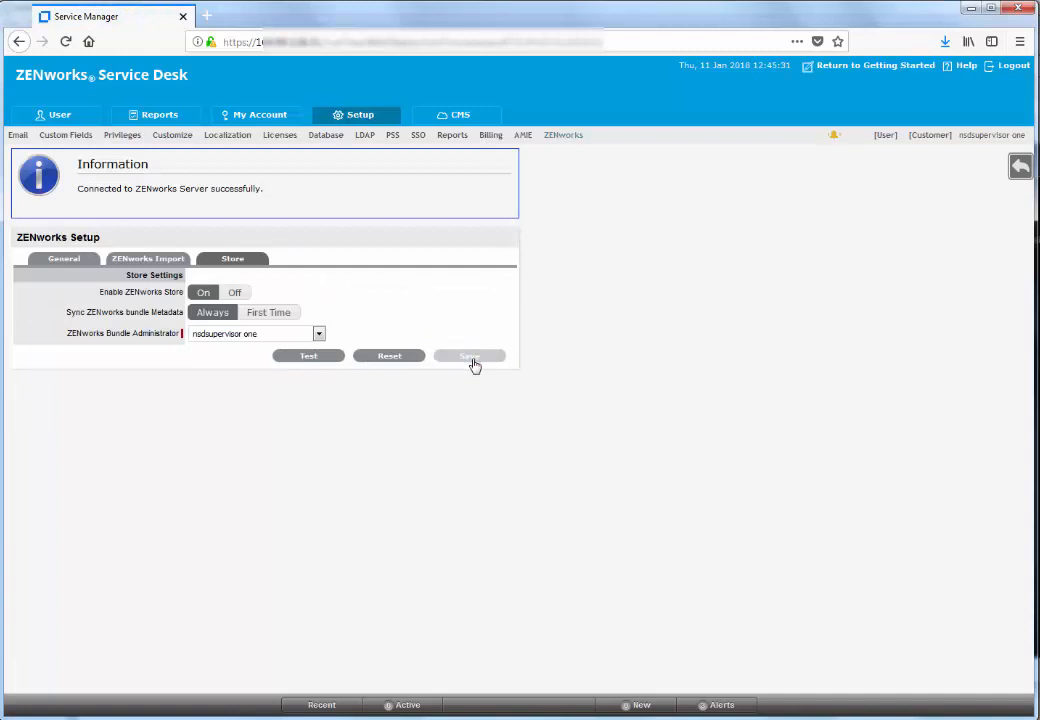
# Save the ZENworks Store settings so they are confirmed as saved successfully
pyautogui.click(470, 356)
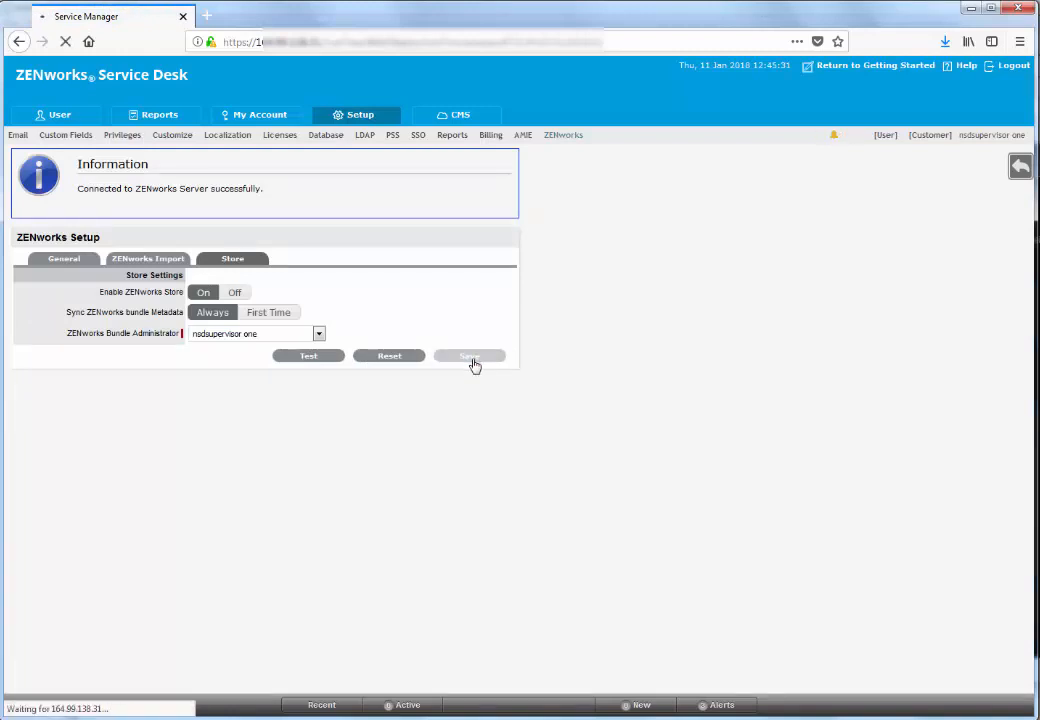
pyautogui.click(468, 356)
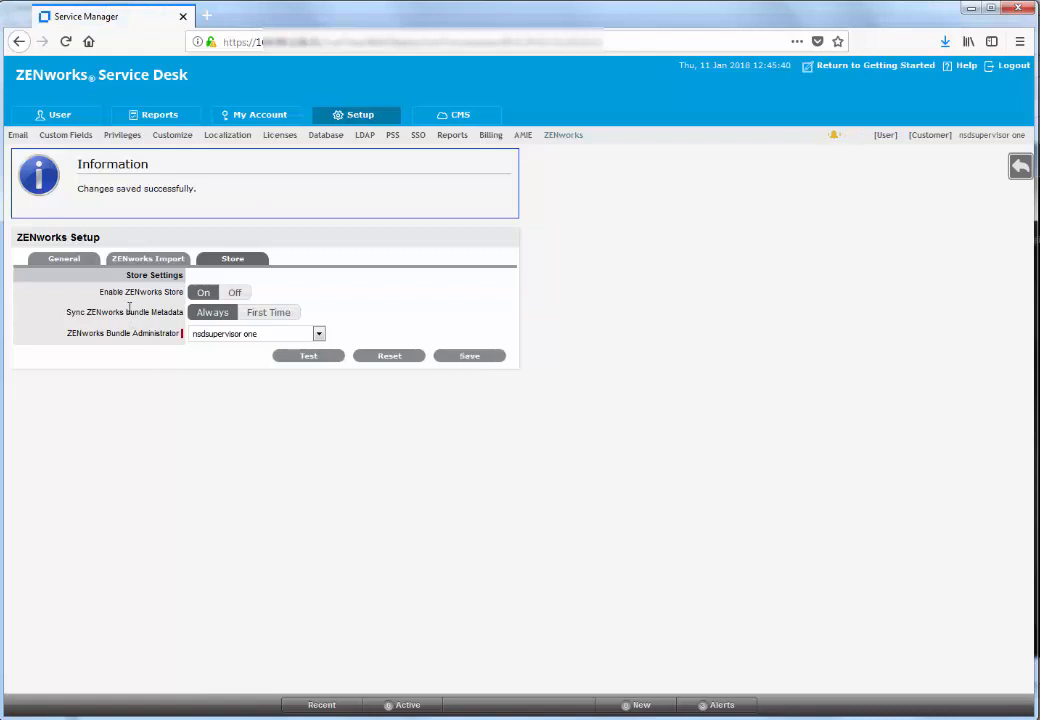
pyautogui.moveTo(250, 430)
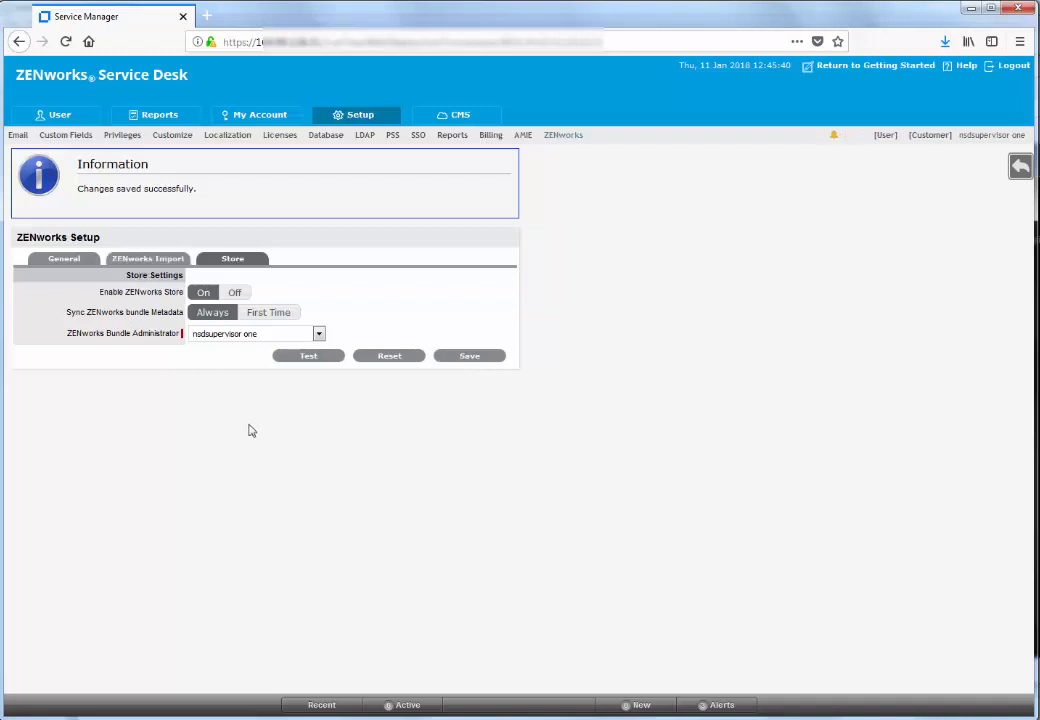
pyautogui.moveTo(350, 316)
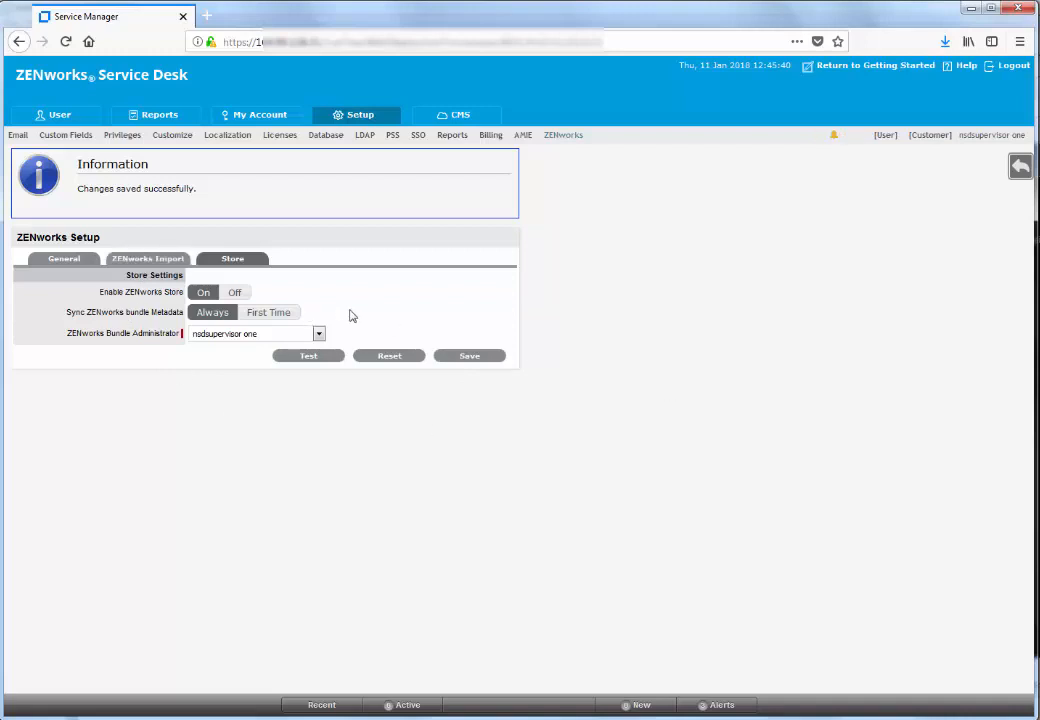